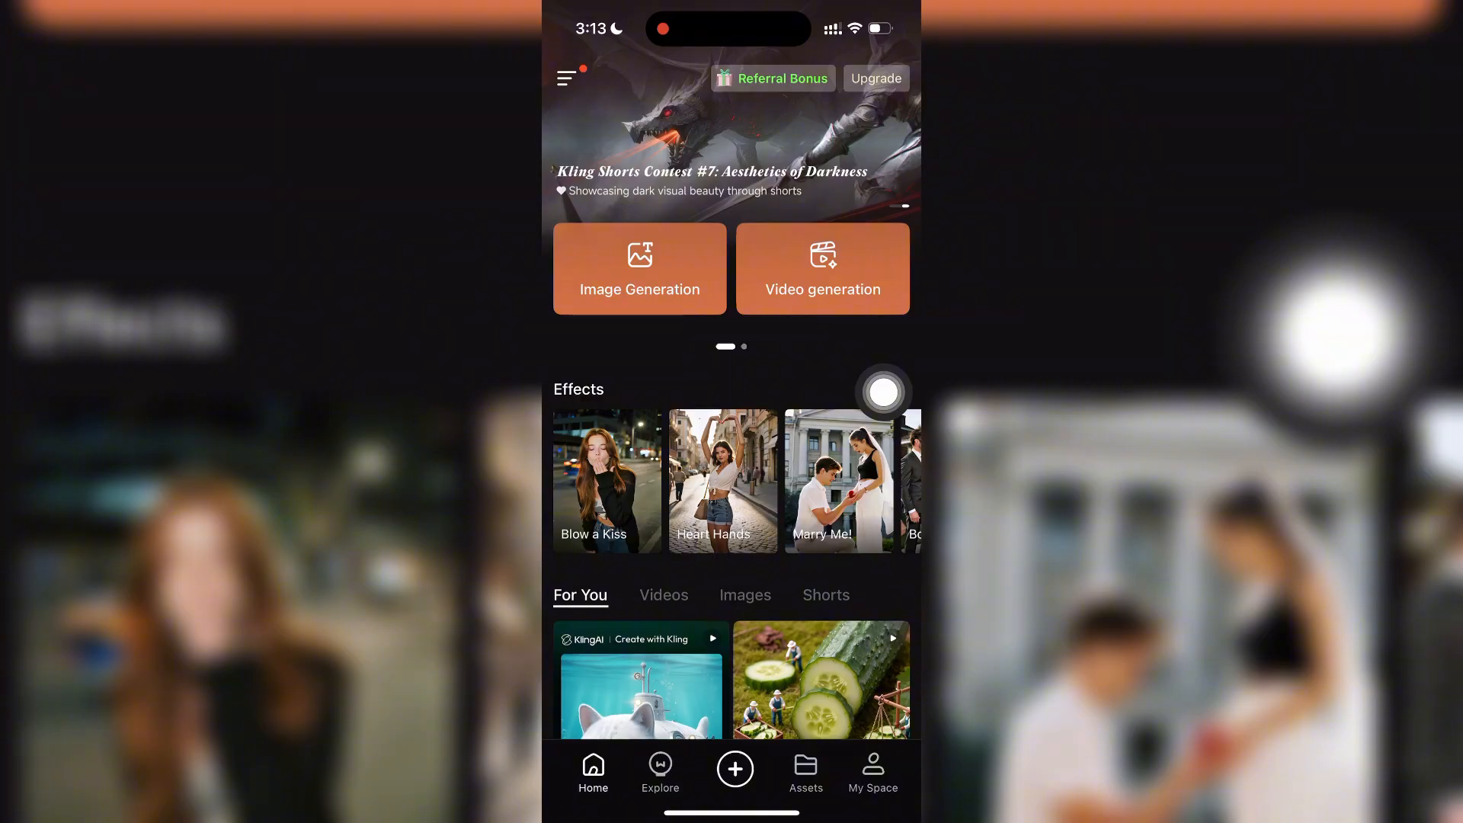
Swipe the home screen tool carousel left to reveal the second page of creation tools.
scroll("left", 3)
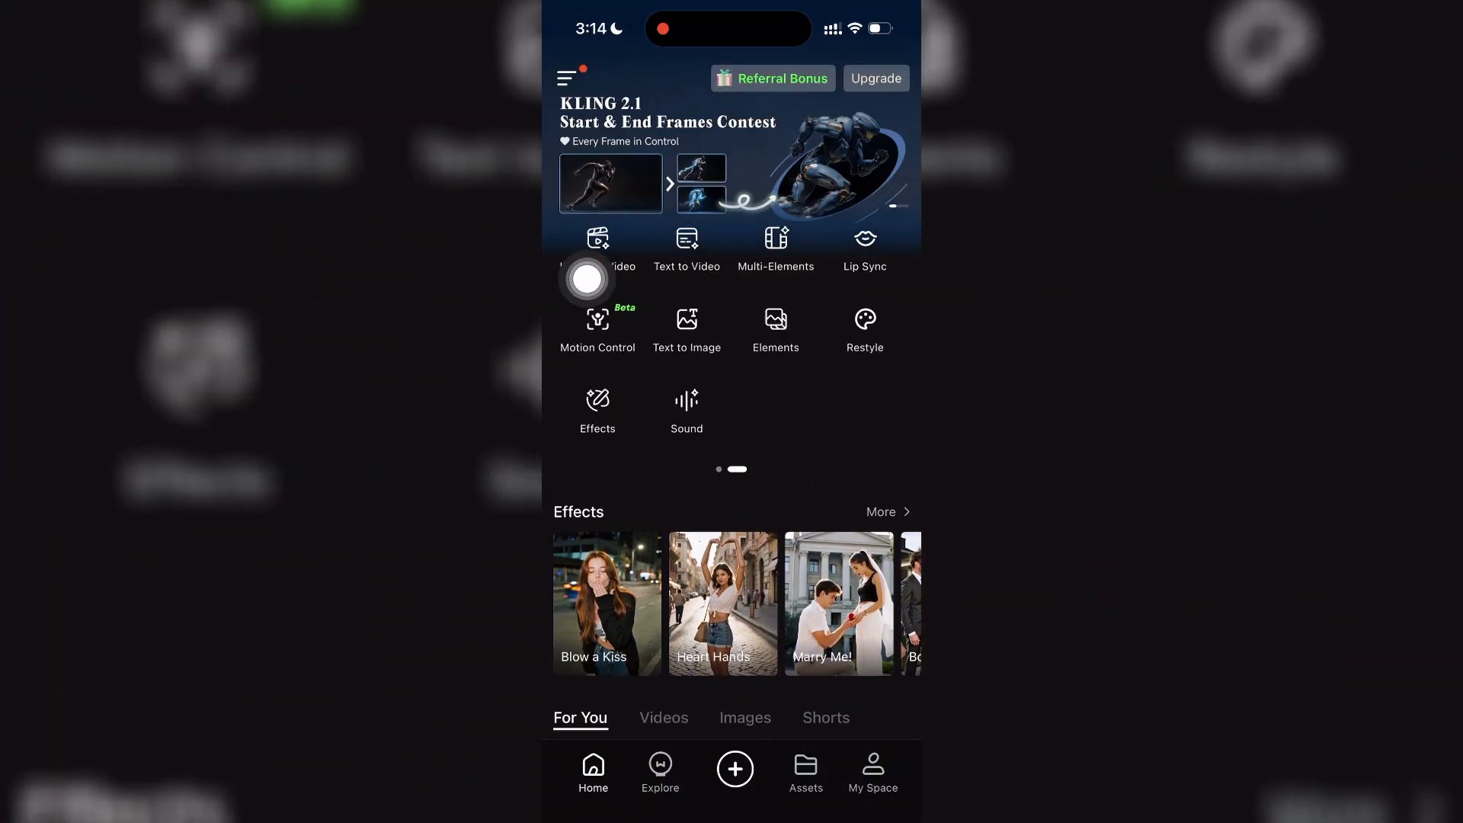
Start Image to Video and choose 'Take a photo' as the source image.
left_click(598, 246)
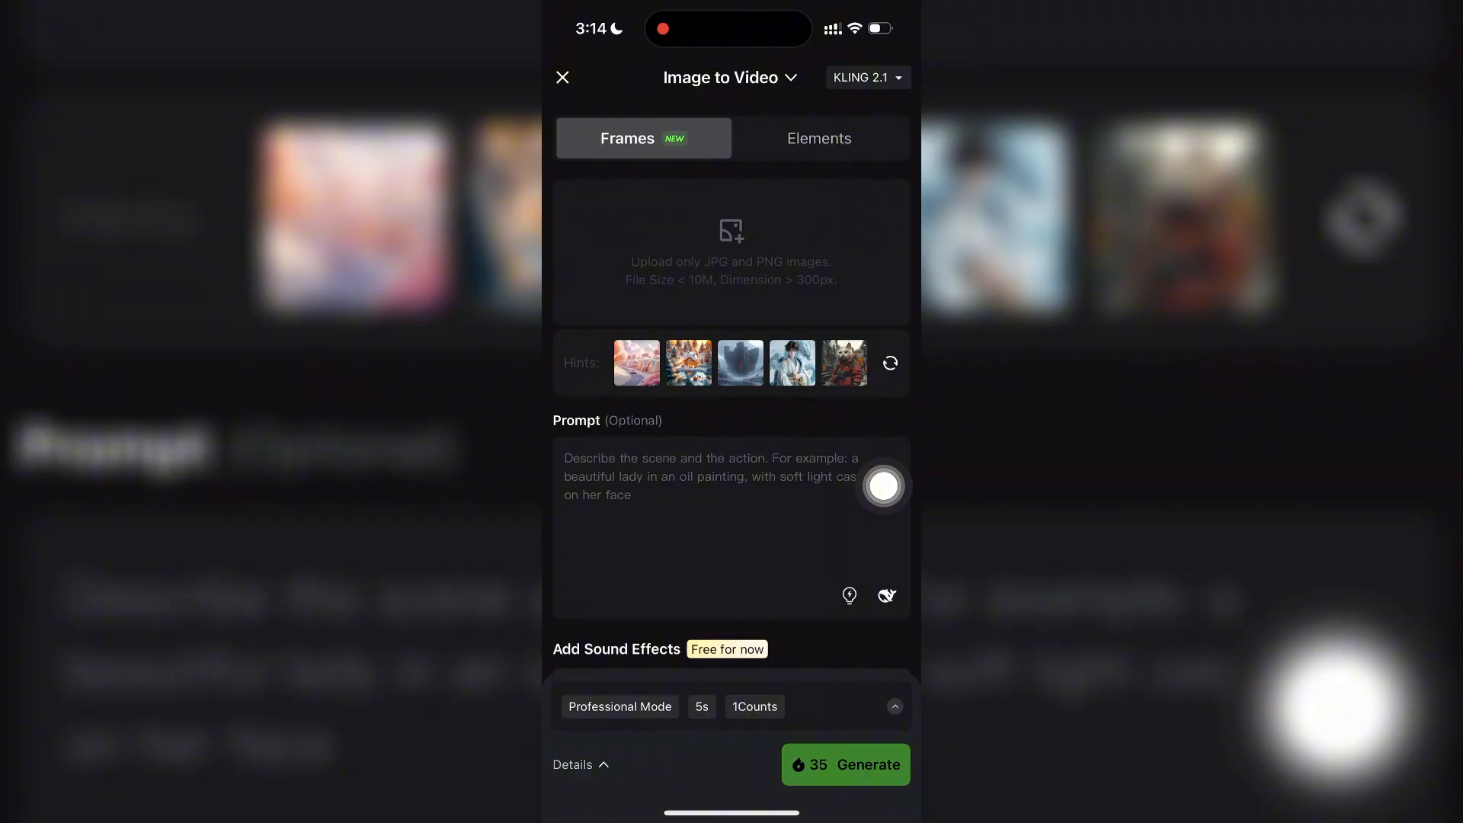
left_click(730, 232)
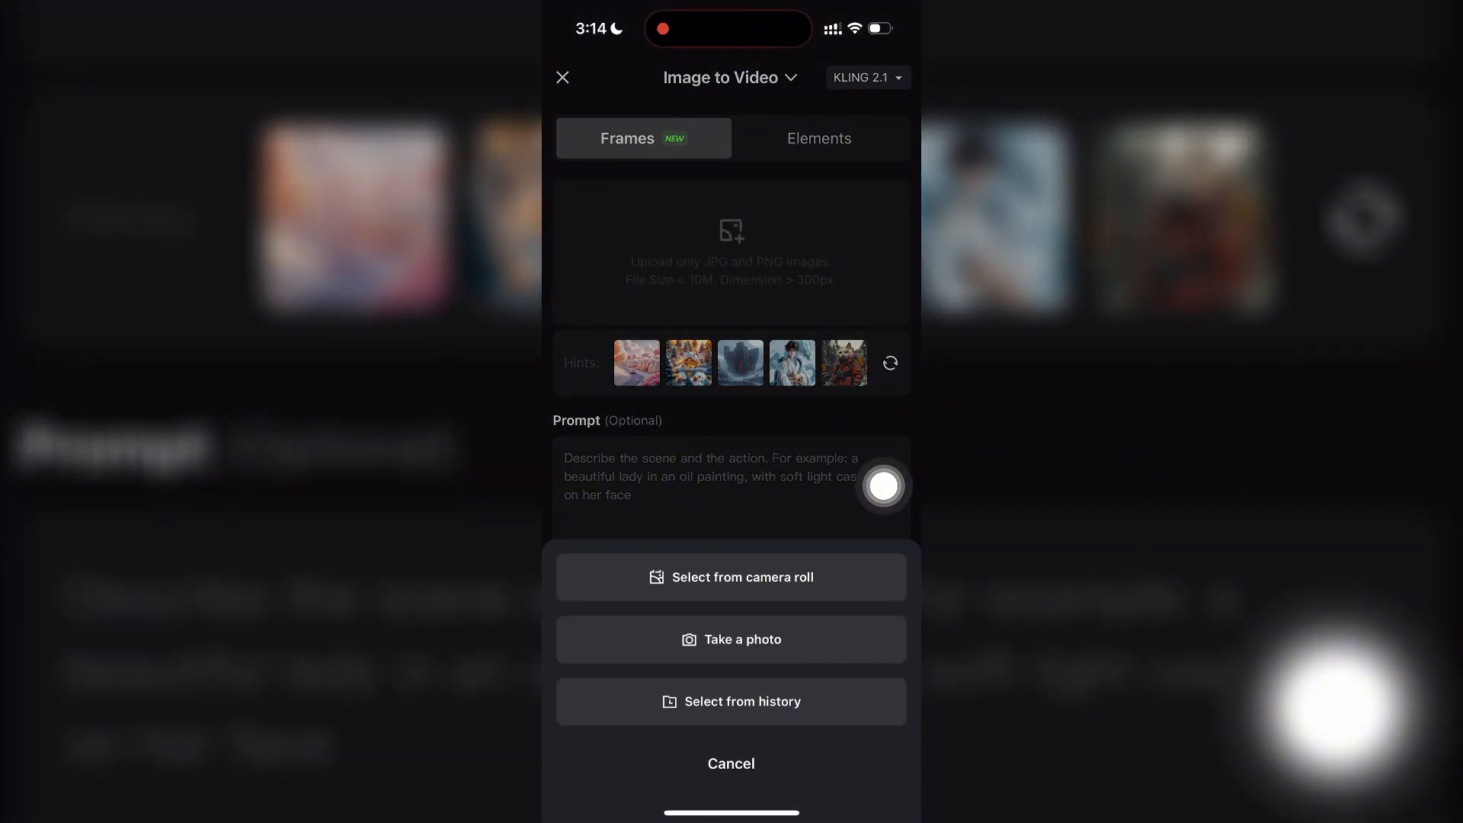
mouse_move(875, 574)
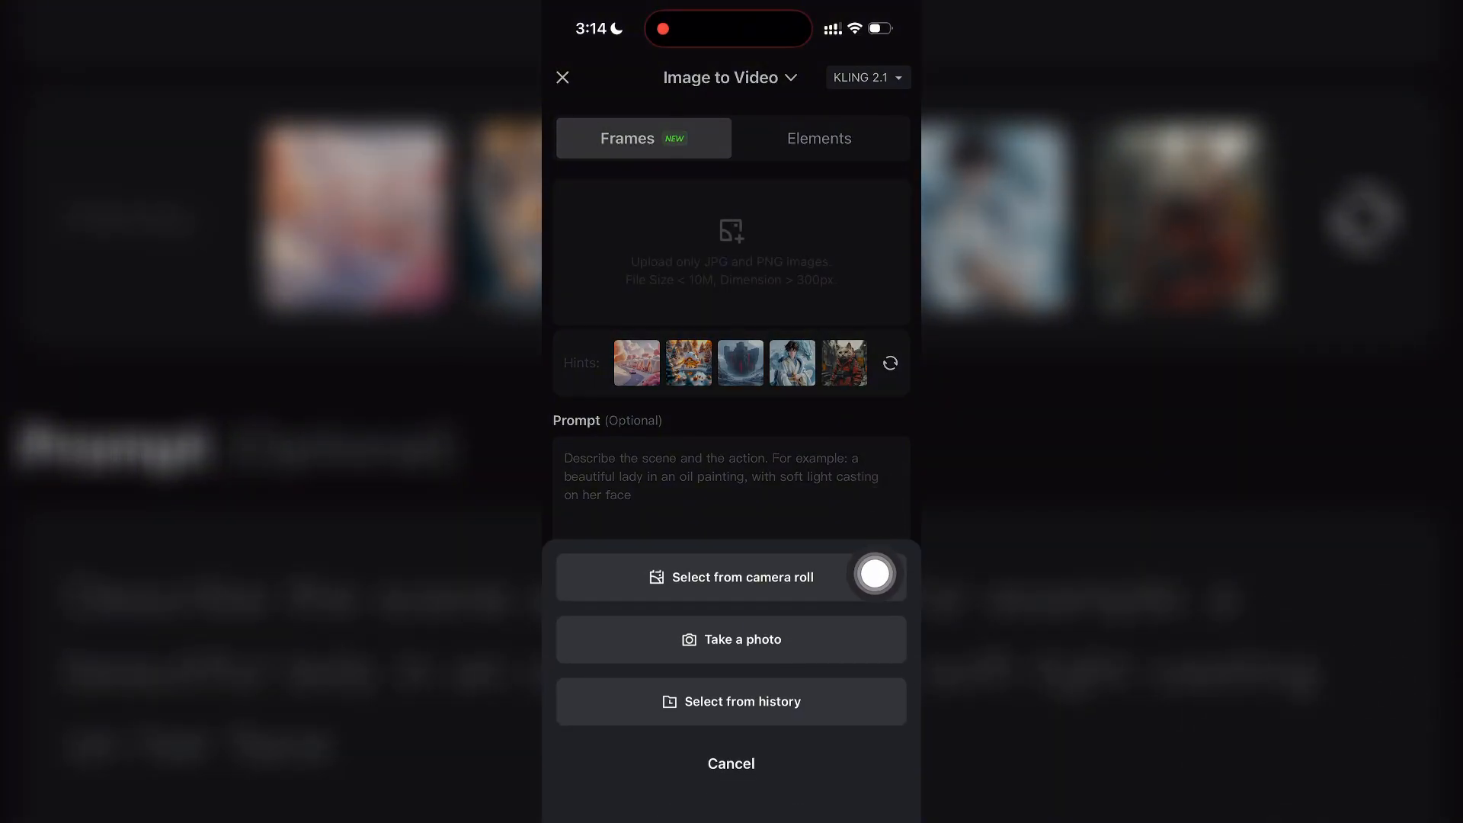
mouse_move(847, 541)
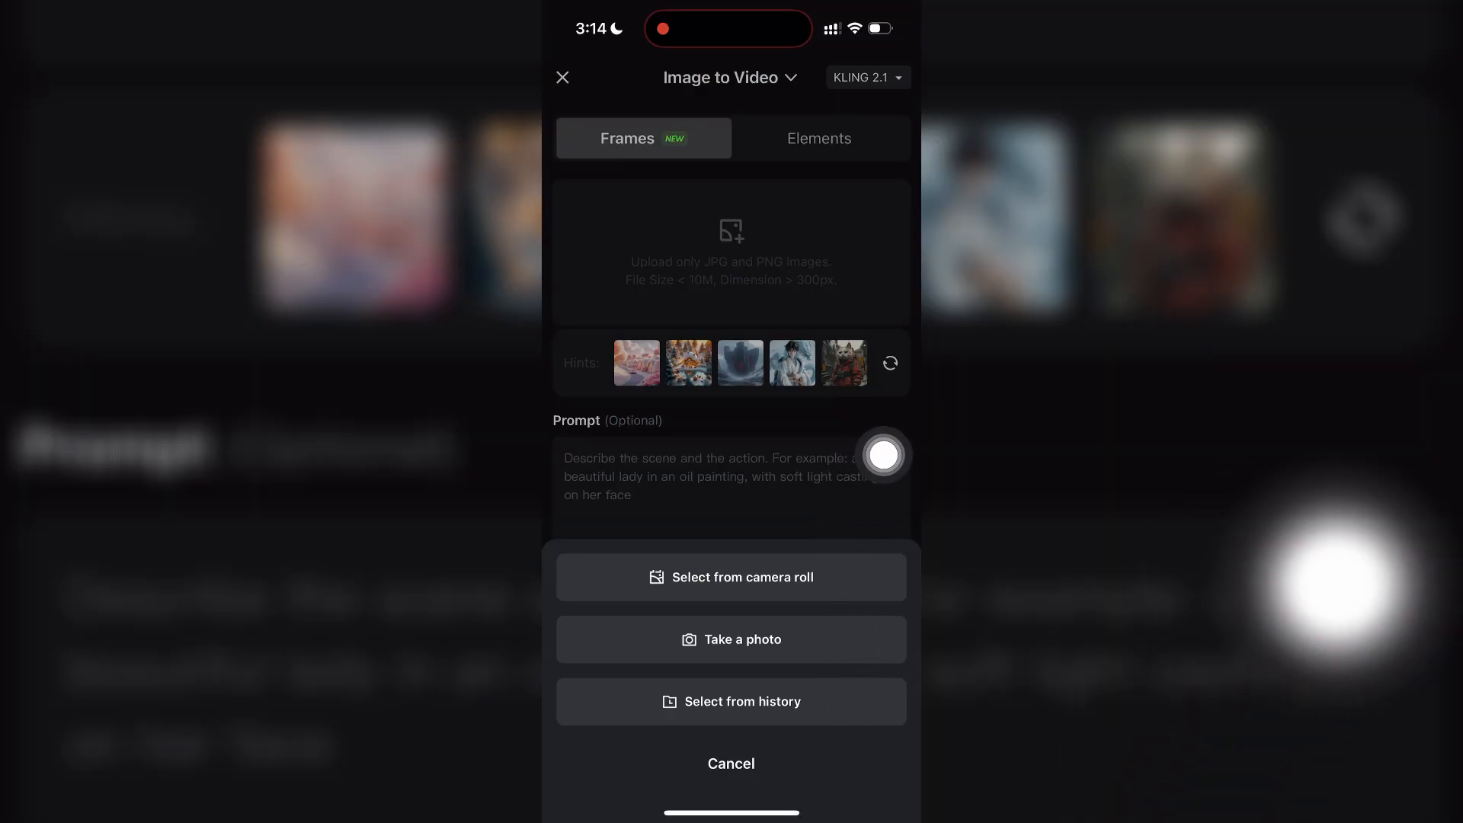
left_click(731, 639)
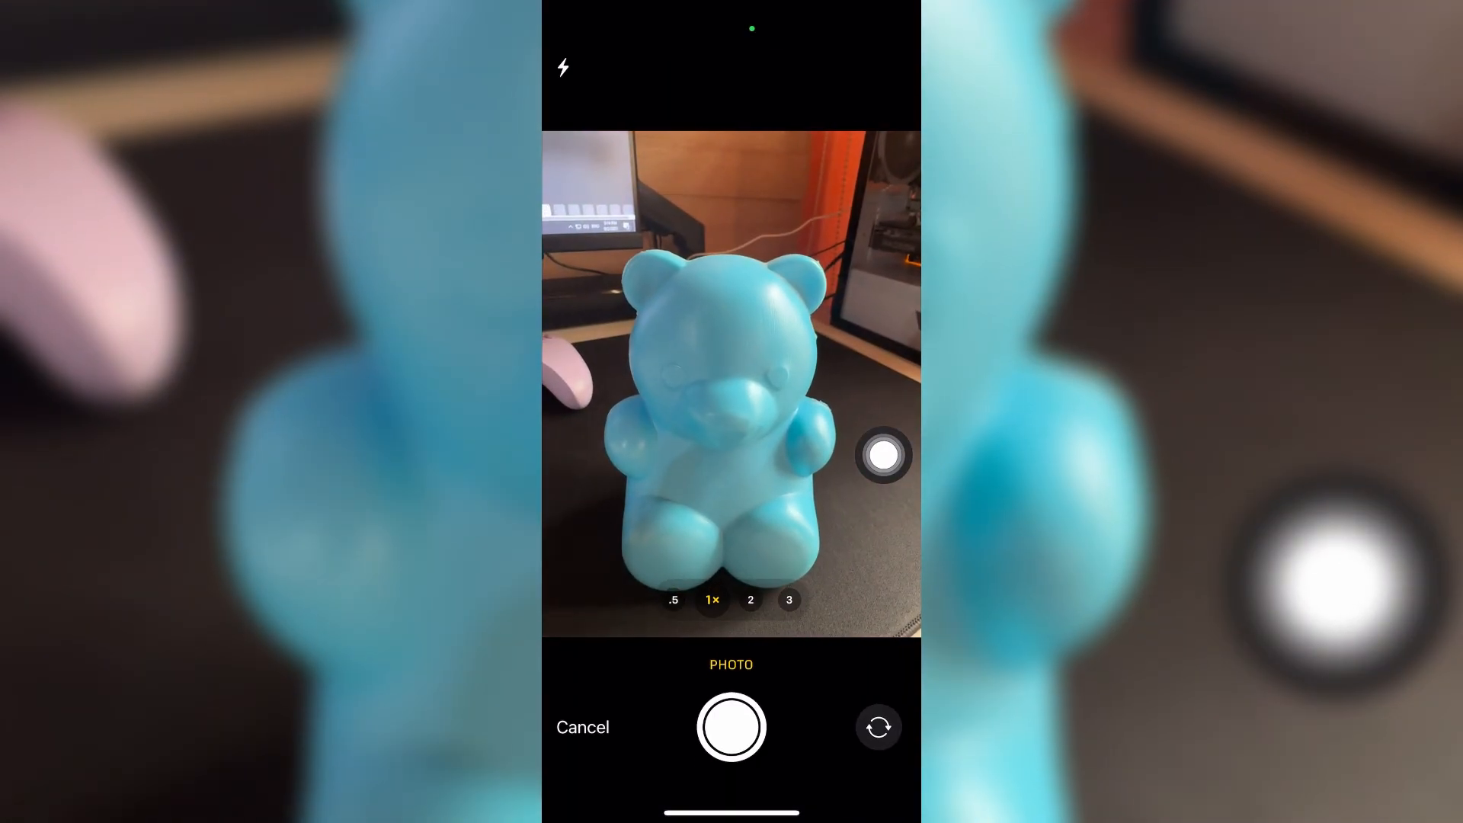
Photograph the blue teddy bear to use as the start frame.
left_click(730, 727)
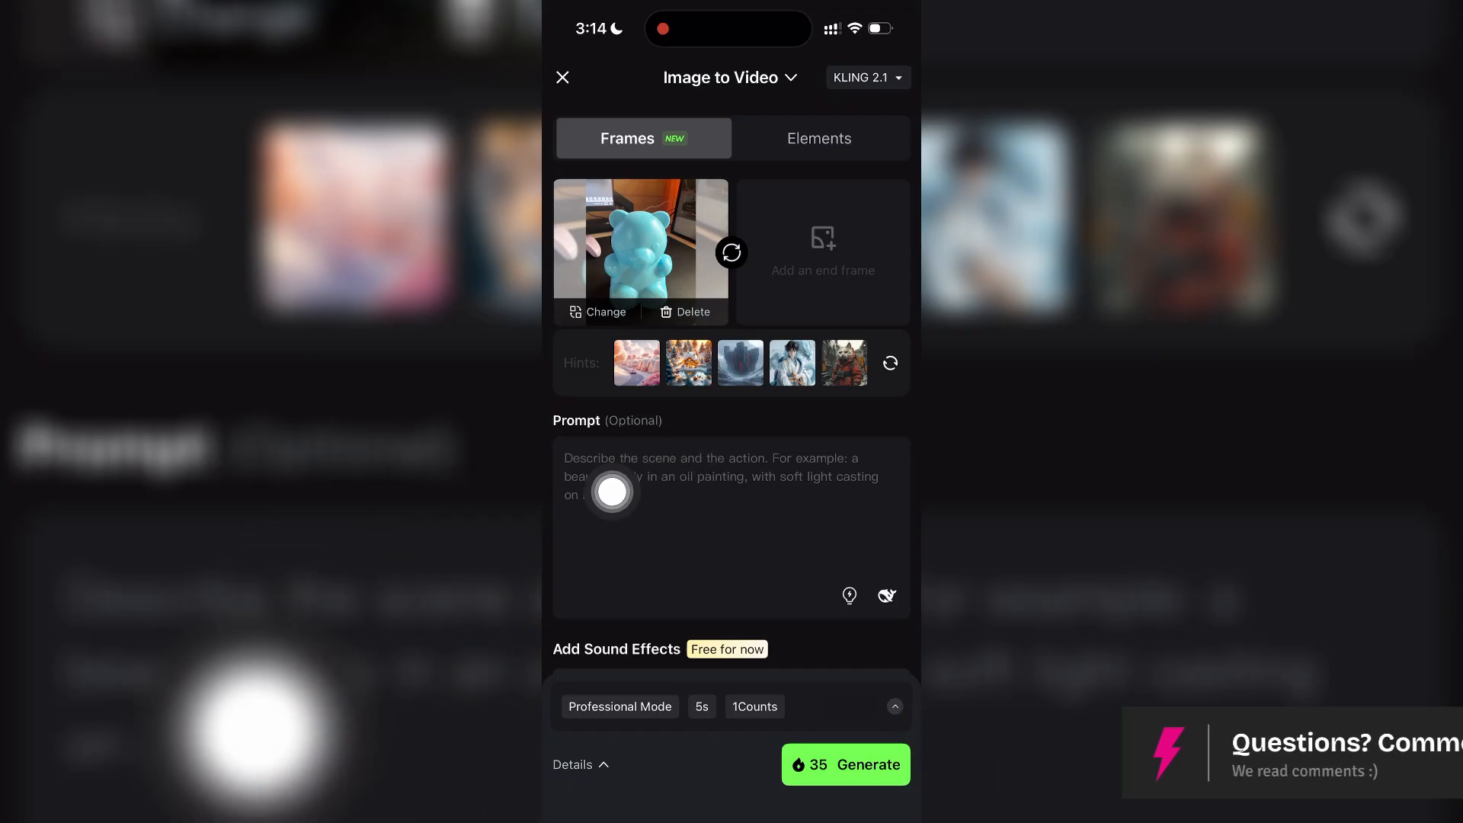
Enter the prompt 'make it move' and submit the video for generation.
left_click(730, 495)
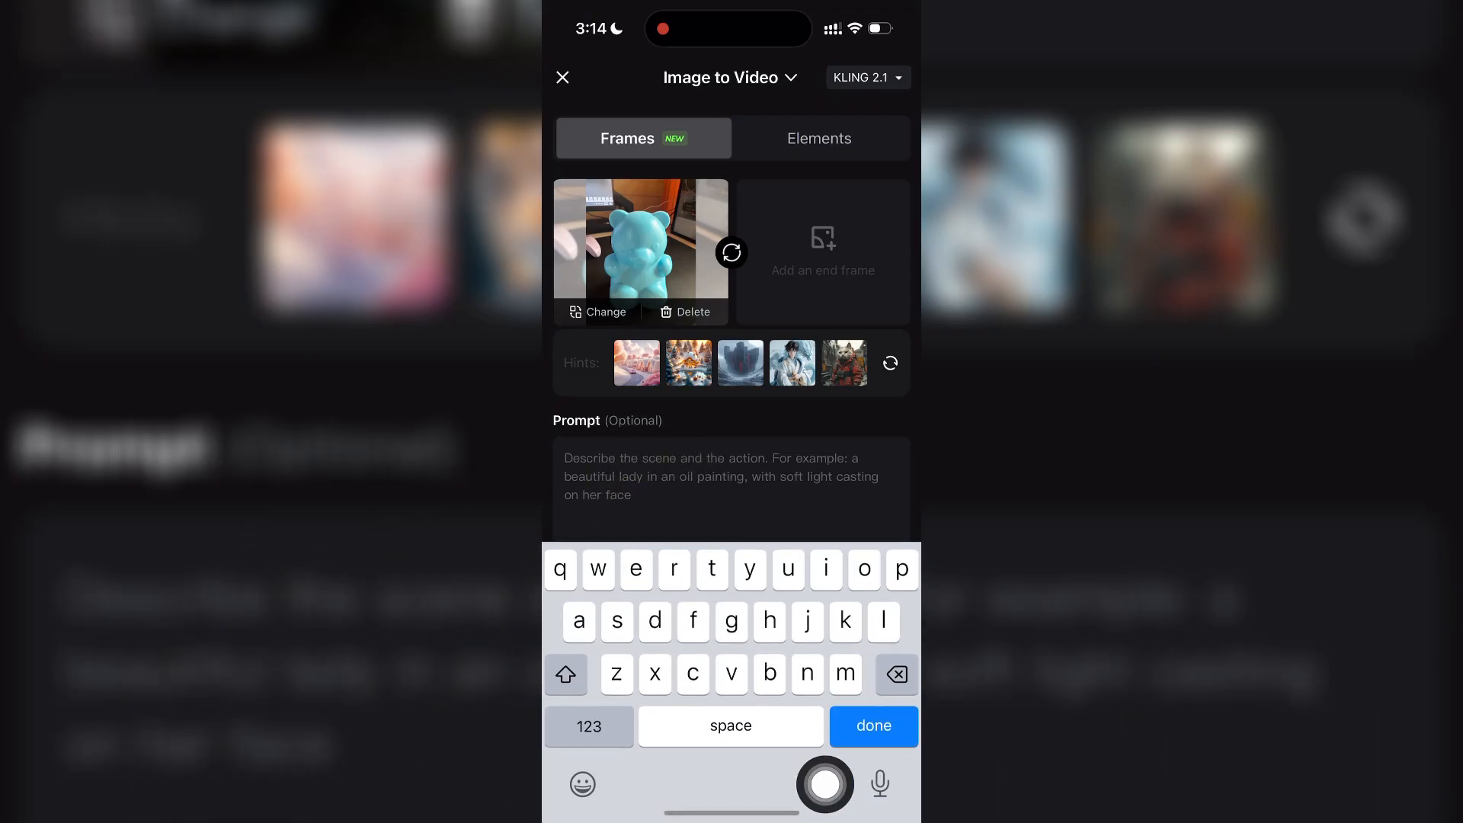
type("make it mo")
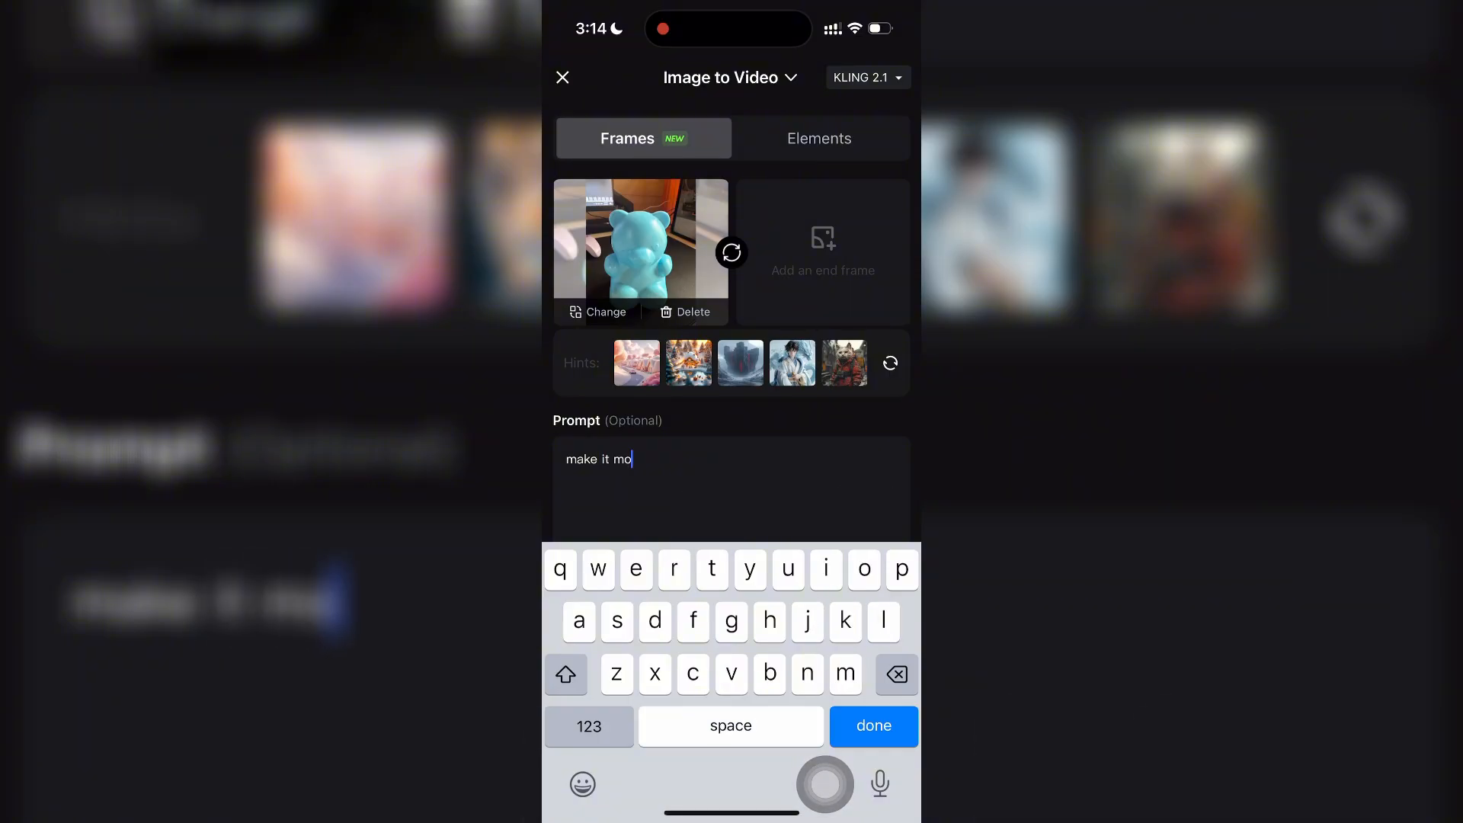
left_click(869, 726)
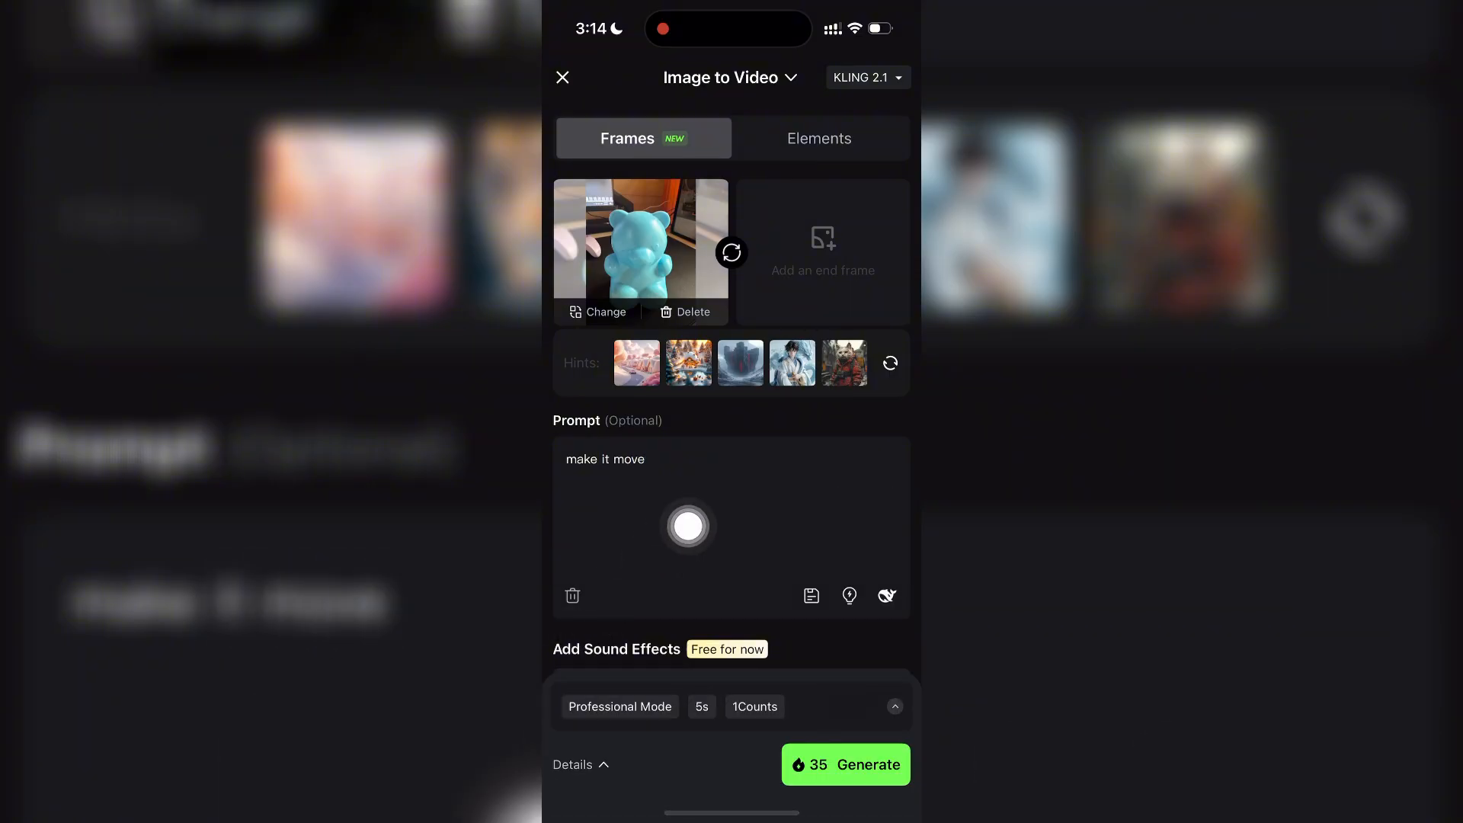
left_click(843, 764)
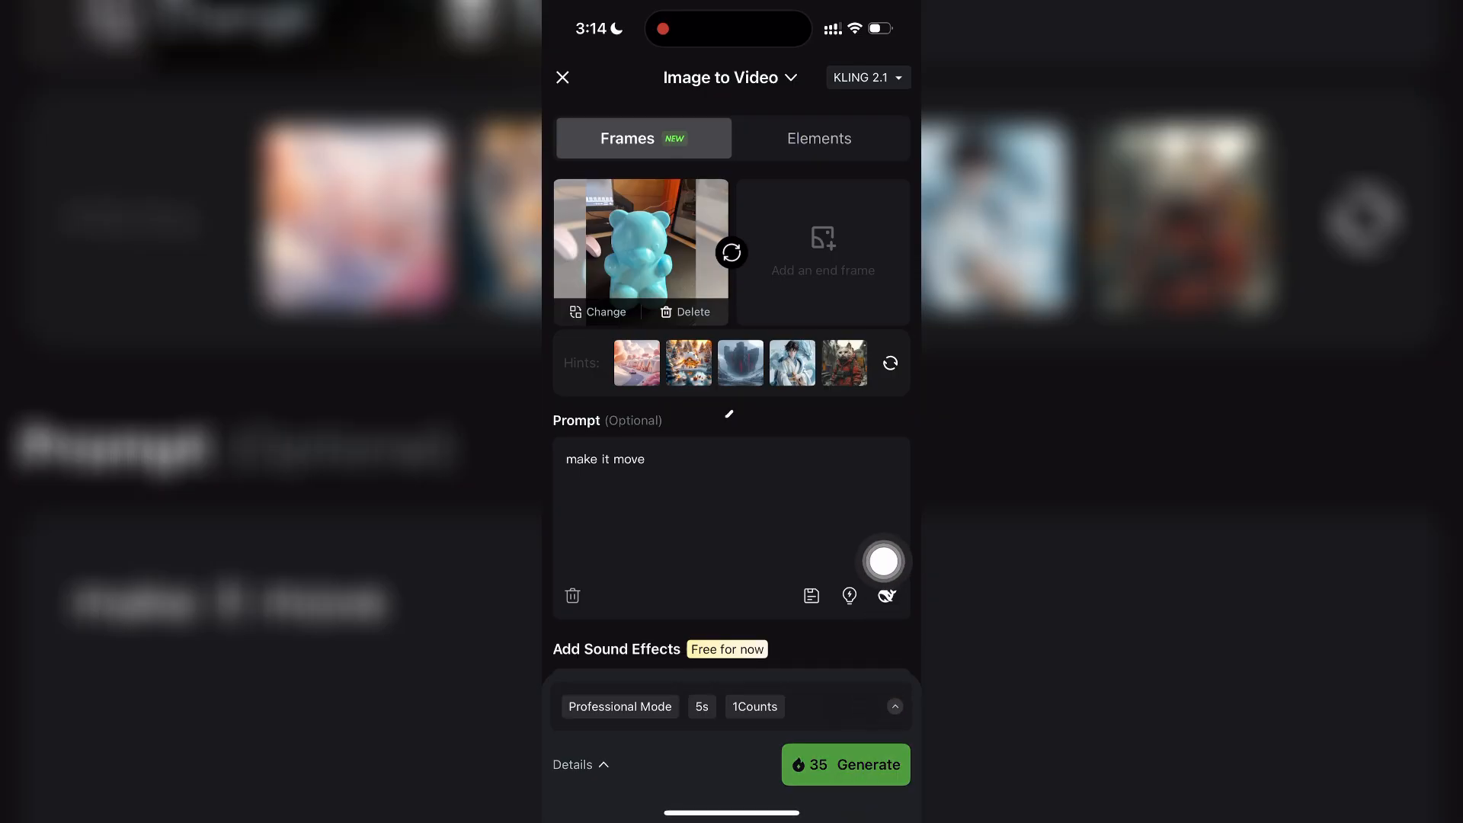
left_click(844, 764)
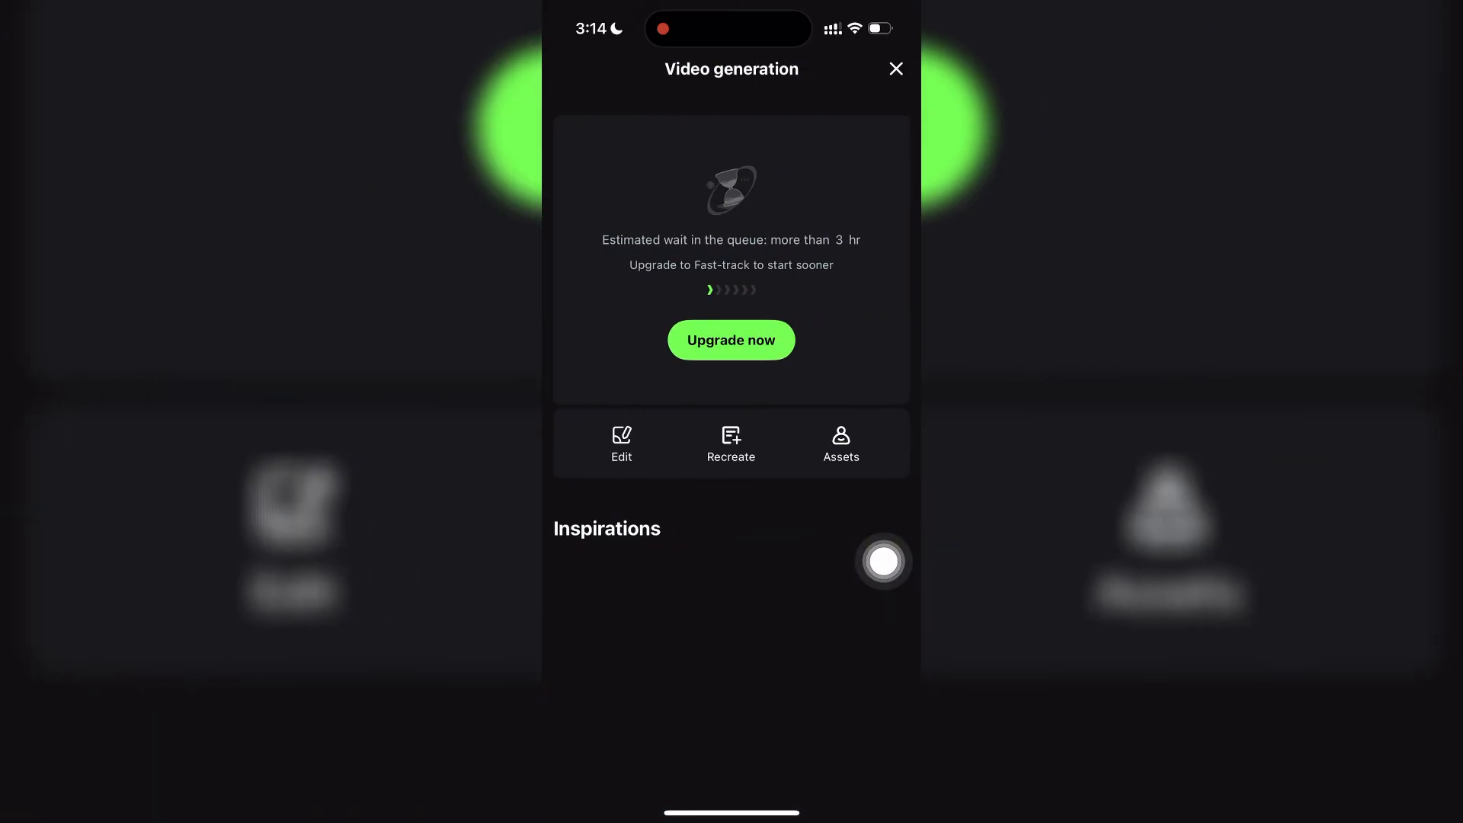